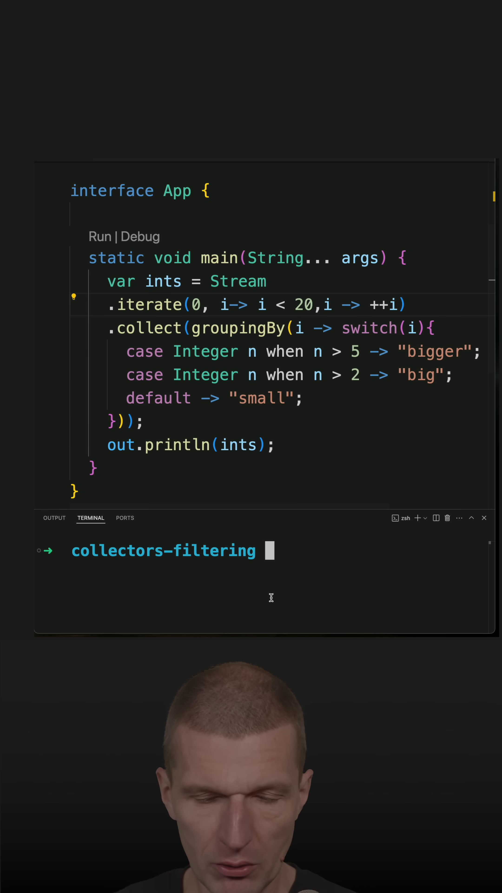
- Run java app.java in the terminal to print the small, big and bigger groups
type("java app.j")
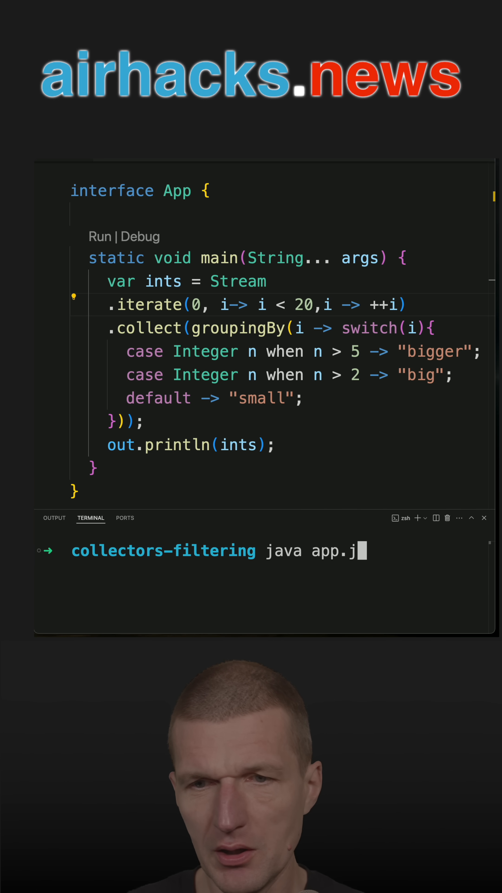
key("Return")
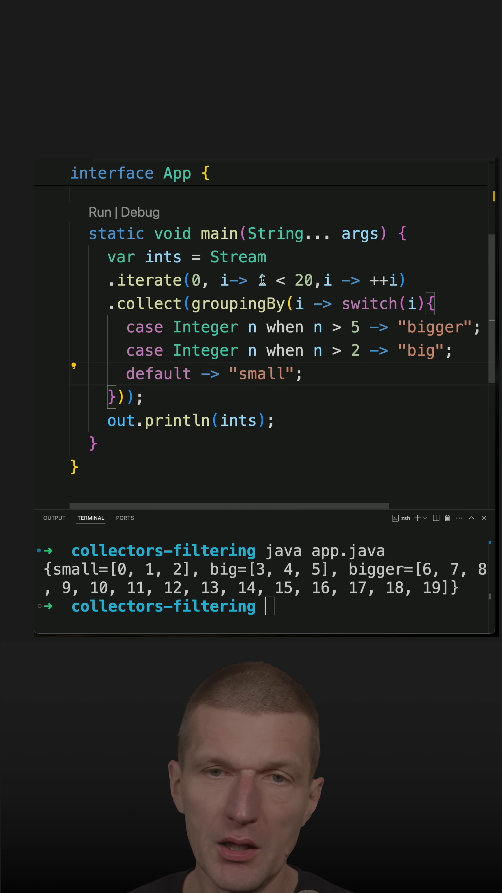
- Add .filter(i-> i<1) before .collect and rerun so only {small=[0]} prints
key("enter")
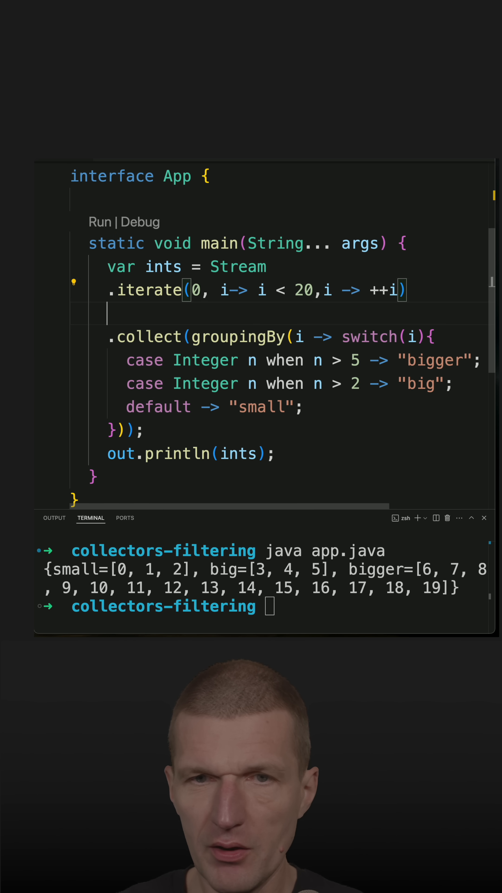
type(".filter(i-> i")
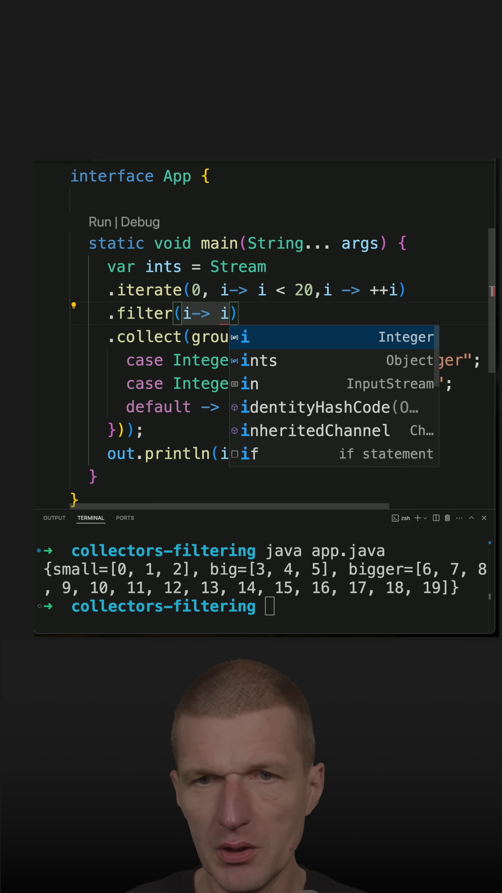
type("<1")
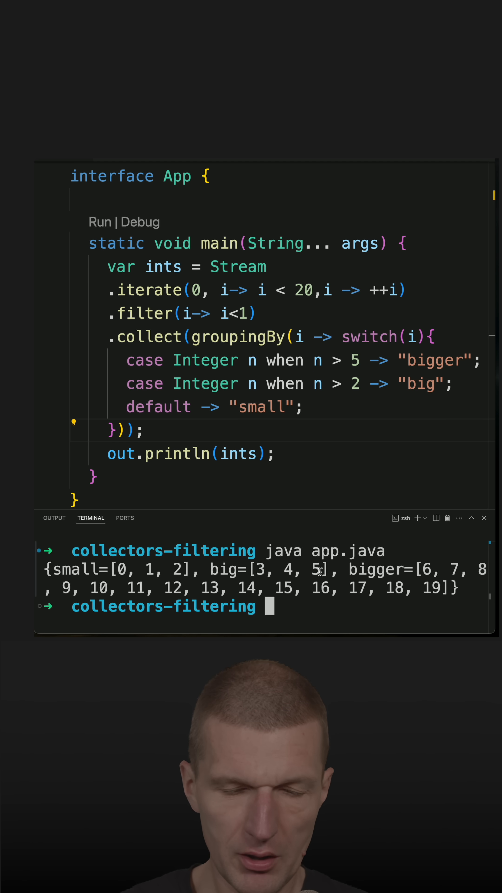
type("java app.java")
left_click(279, 430)
type(",")
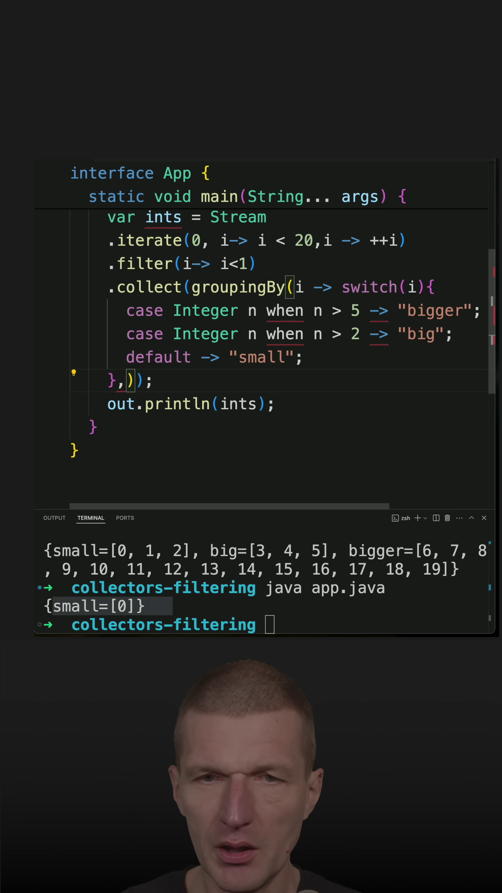
- Pass Collectors.filtering(i-> i<1, Collectors.toList()) as groupingBy's downstream collector
type("Collector")
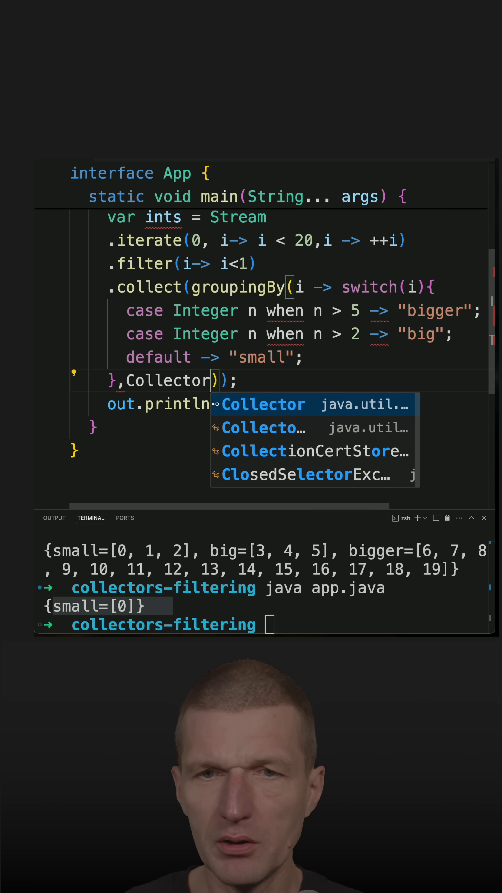
type("s.filtering(i-, null")
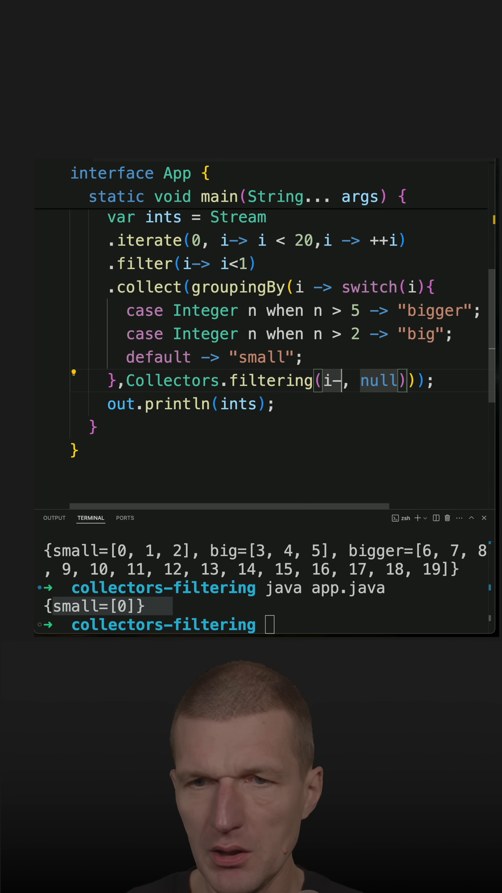
type("> i<")
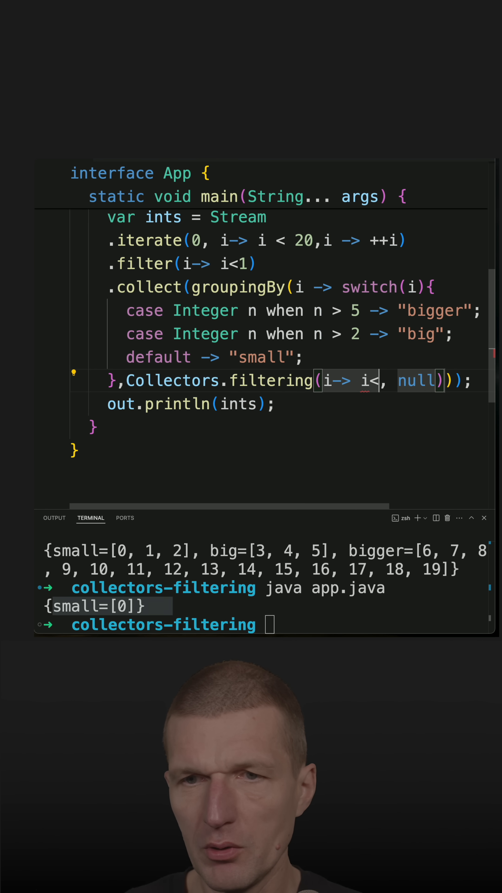
type("1")
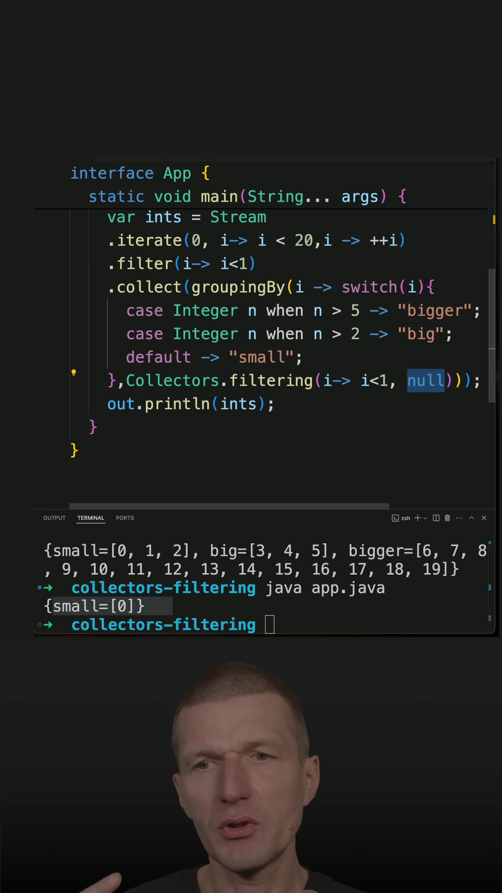
type("Collector")
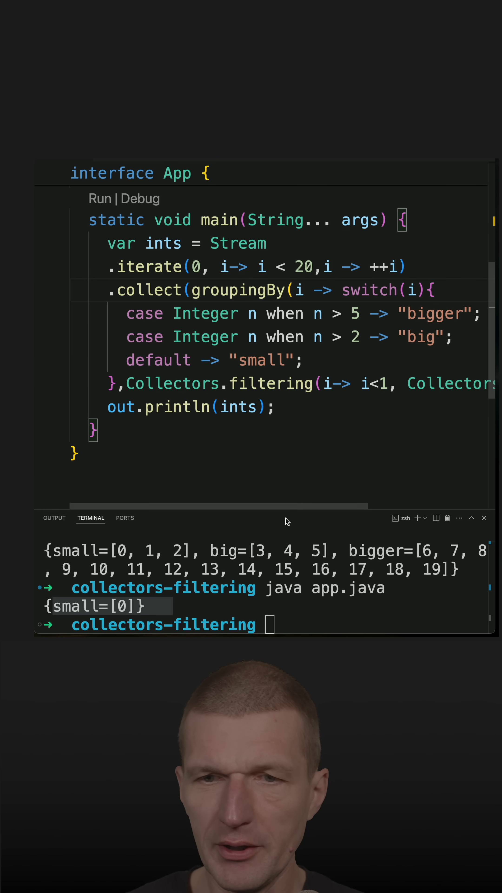
- Rerun java app.java so small=[0] prints with empty big and bigger
key("Return")
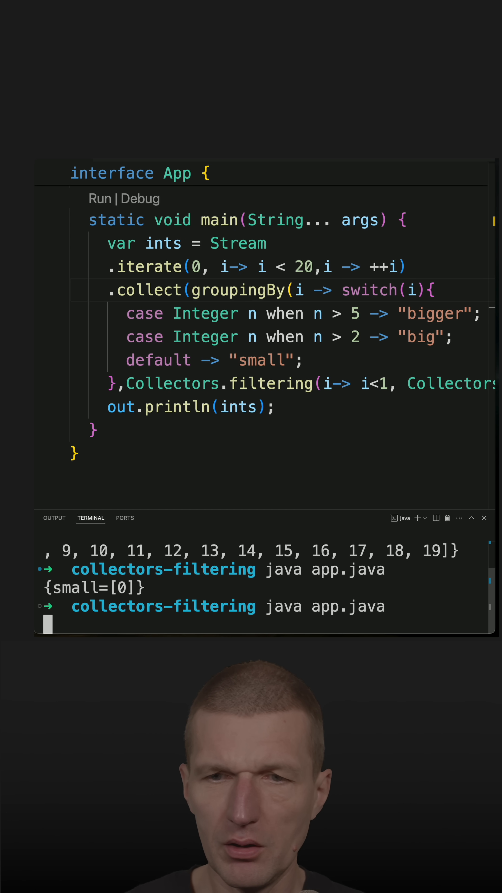
key("Return")
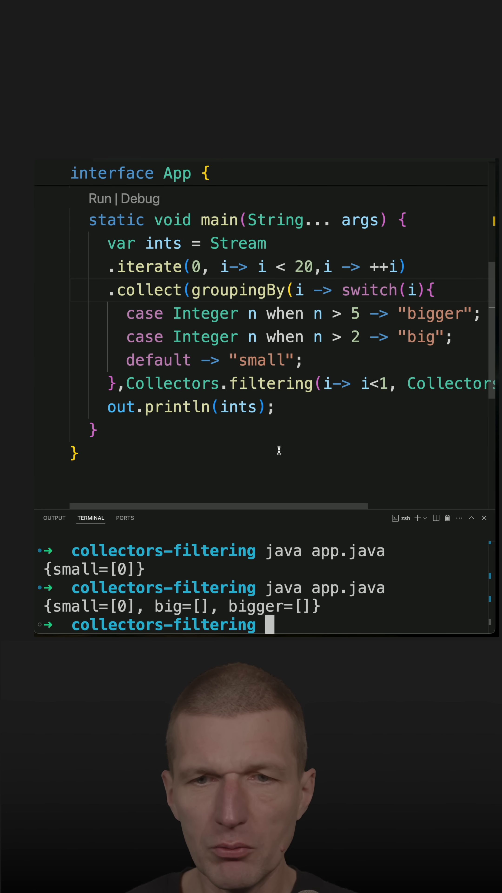